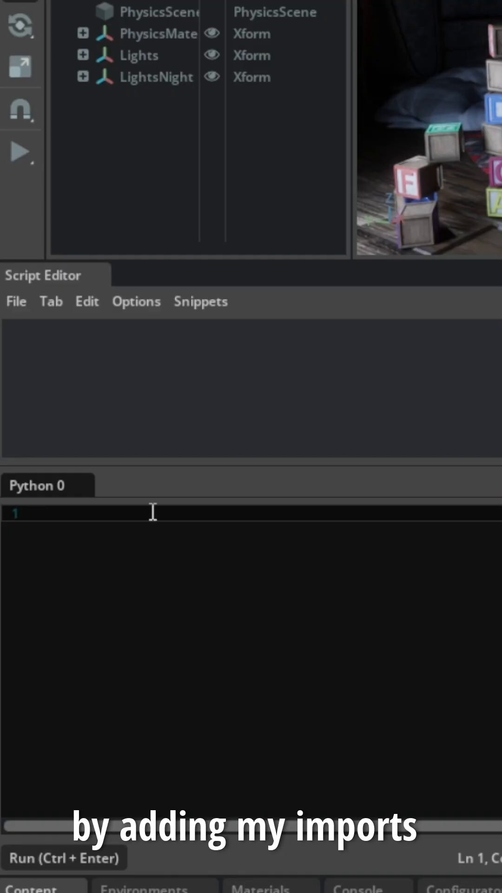
Write the script importing omni.asset_validator.core and getting the current stage via omni.usd.get_context().
{"action": "type", "text": "import omni.asset_validator.core"}
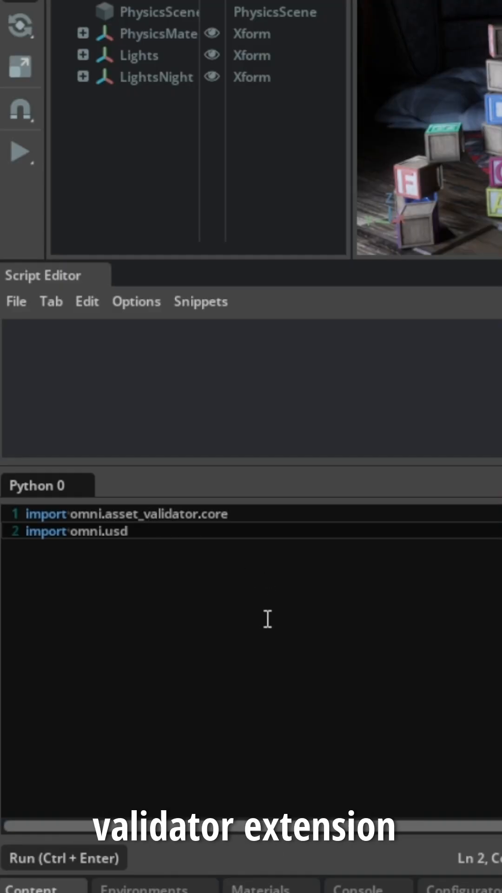
{"action": "key", "text": "Enter"}
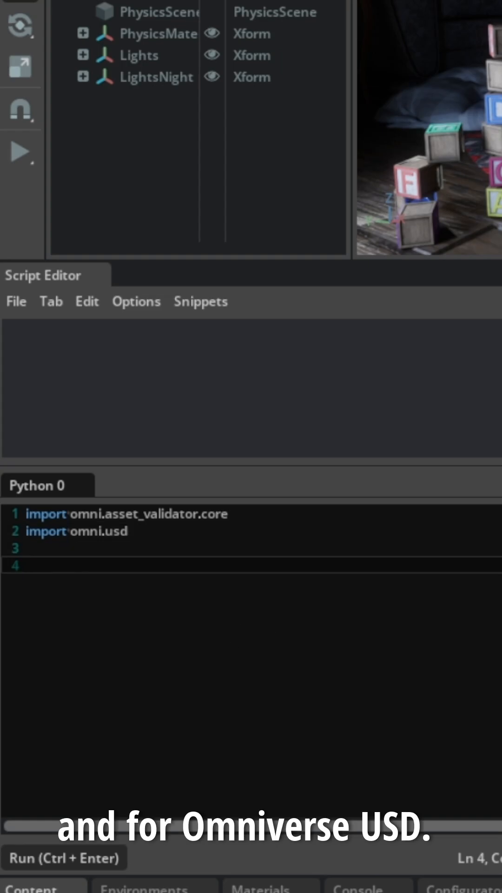
{"action": "type", "text": "stage = omni.usd.get_context().get_stage()"}
{"action": "type", "text": "print(engine.validate(stage))"}
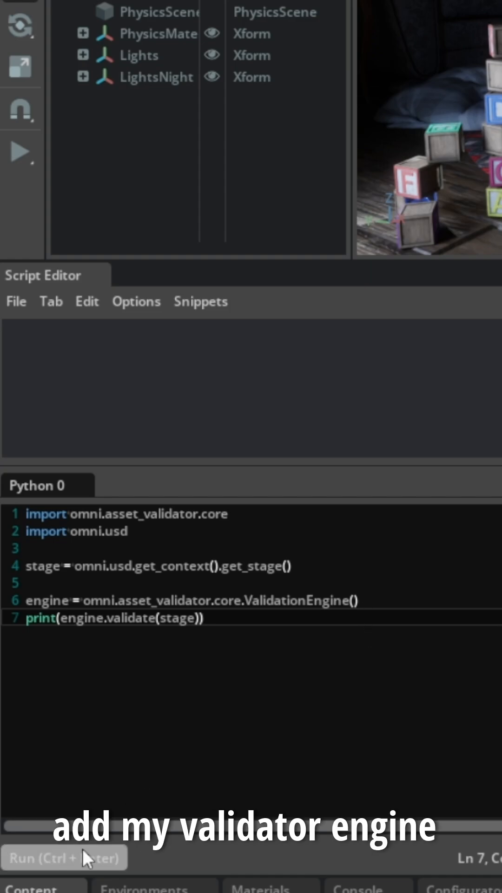
{"action": "mouse_move", "coordinate": [228, 804]}
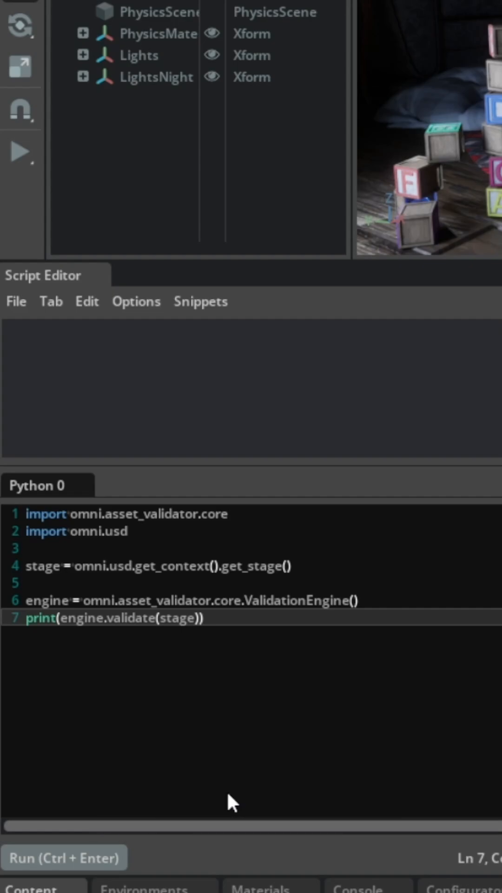
{"action": "left_click", "coordinate": [64, 856]}
{"action": "type", "text": "engine.enable_rule(omni.asset_validator.core.KindChecker)"}
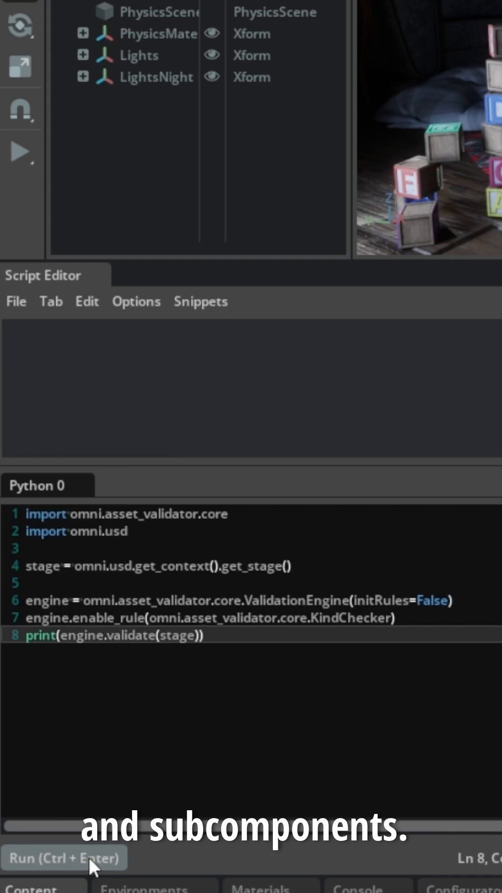
Run the KindChecker-only validation script to report Kind failures.
{"action": "left_click", "coordinate": [64, 857]}
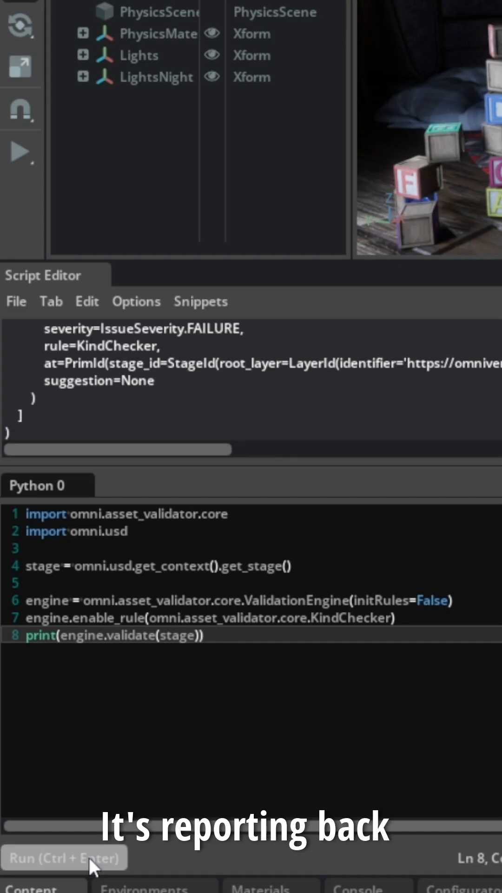
{"action": "mouse_move", "coordinate": [218, 410]}
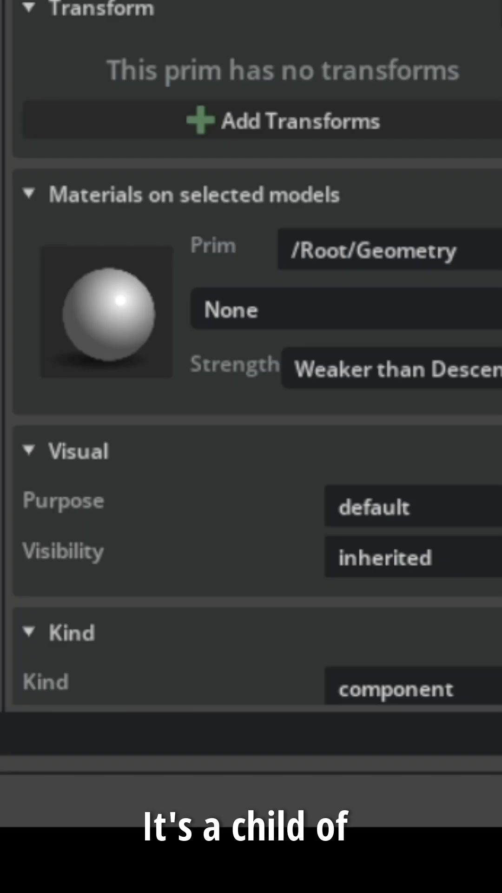
Scroll the Property panel to show /Root/Geometry's Kind set to component.
{"action": "scroll", "scroll_direction": "down", "scroll_amount": 3}
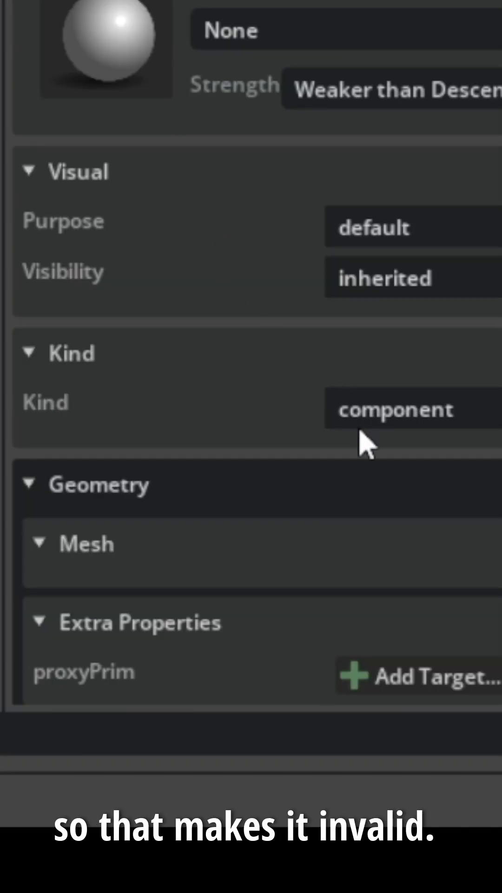